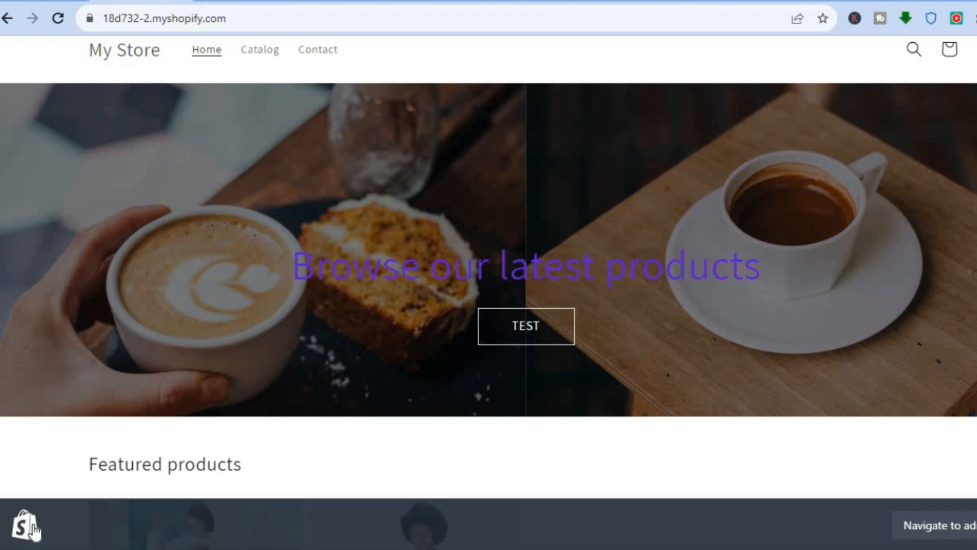
pyautogui.moveTo(335, 307)
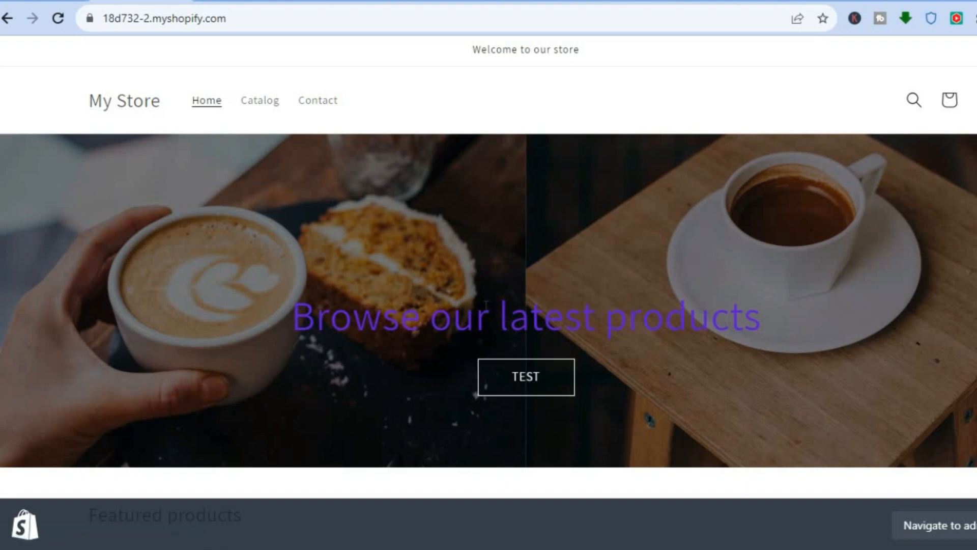
pyautogui.moveTo(99, 217)
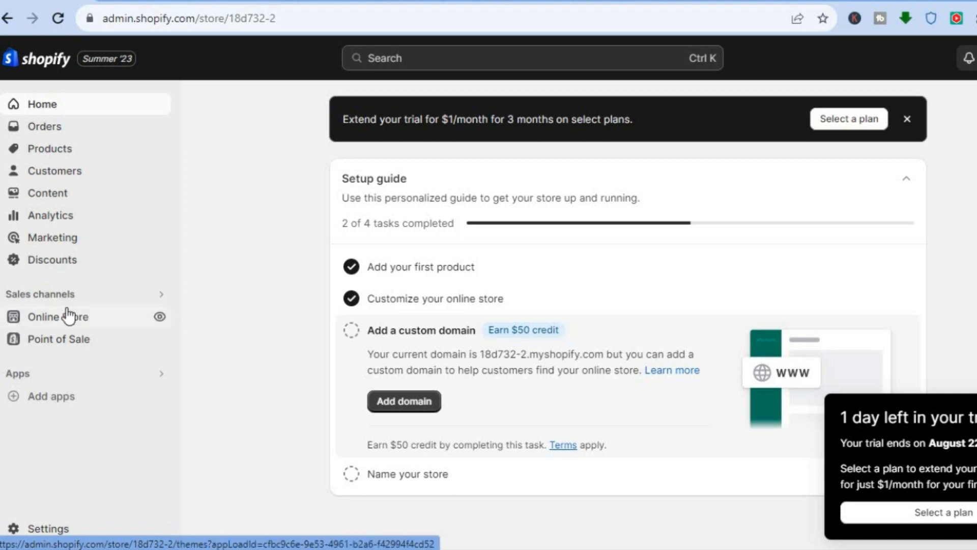
# Go to Online Store themes and scroll down to the current Dawn theme.
pyautogui.click(58, 316)
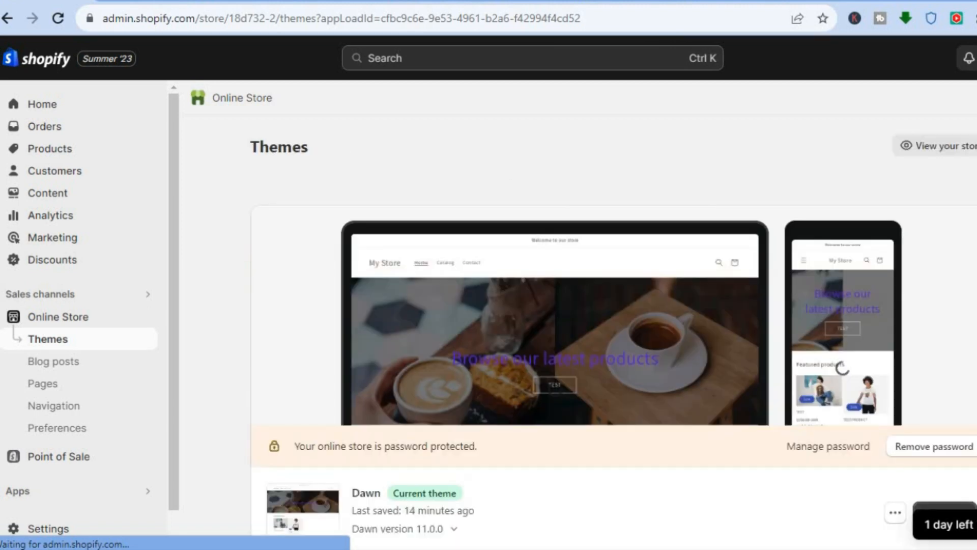
pyautogui.scroll(-3)
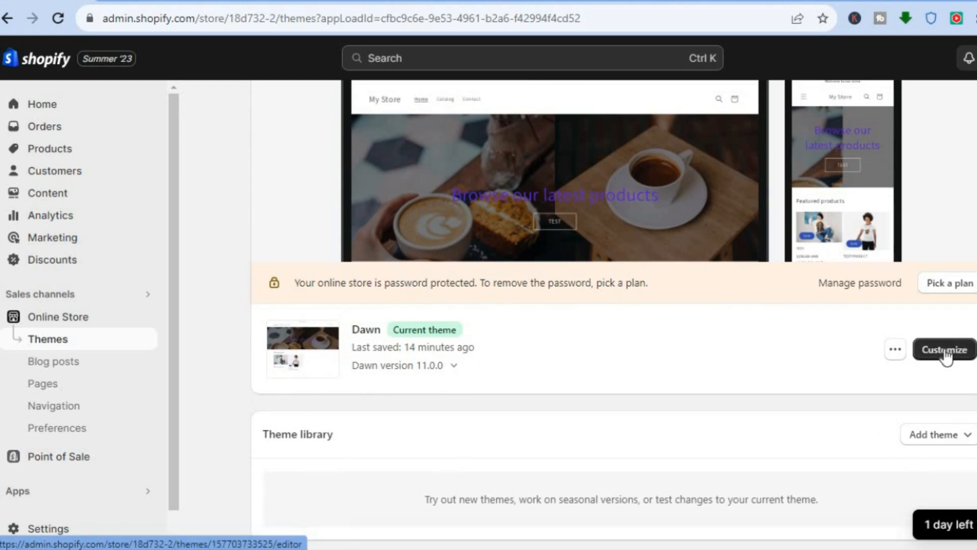
# Customize Dawn and select the Image banner's 'Browse our latest products' heading block.
pyautogui.click(945, 349)
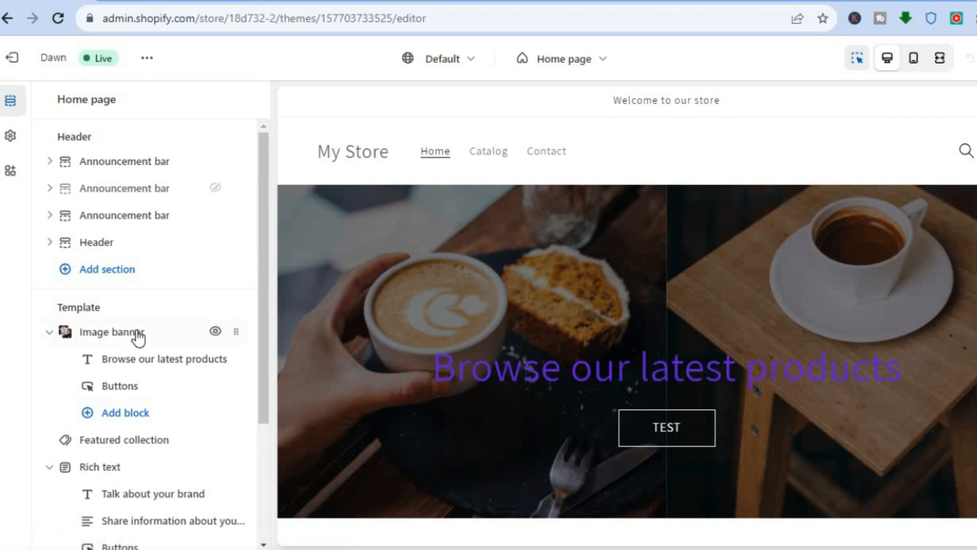
pyautogui.click(112, 331)
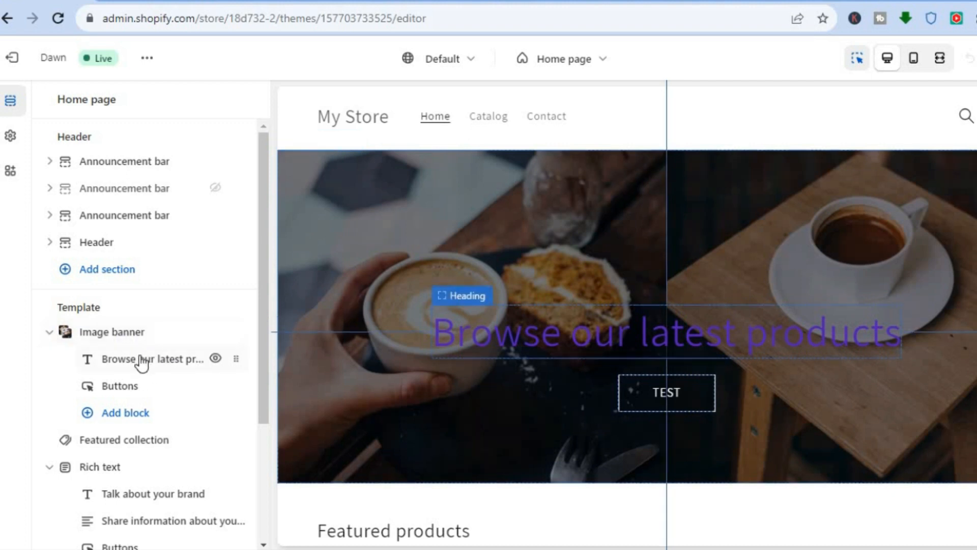
pyautogui.click(169, 358)
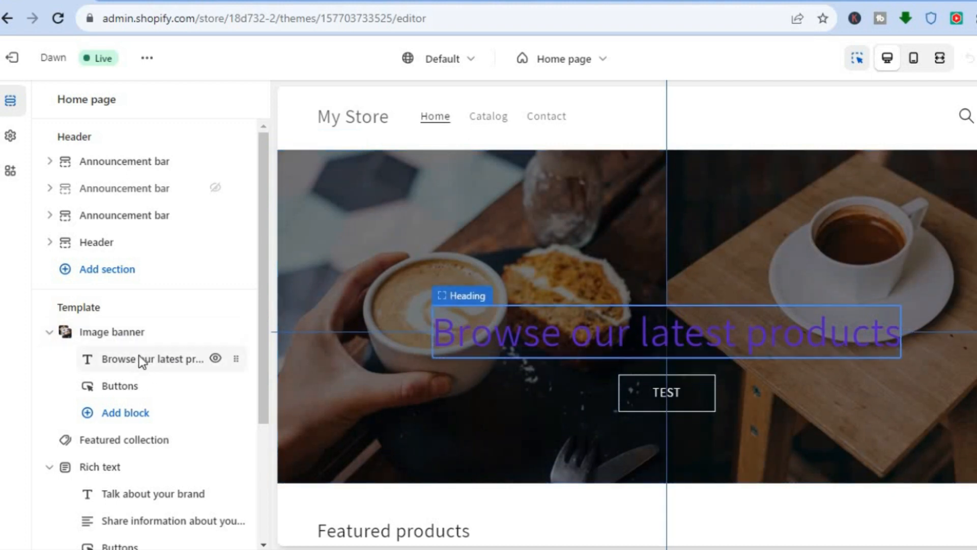
pyautogui.click(147, 359)
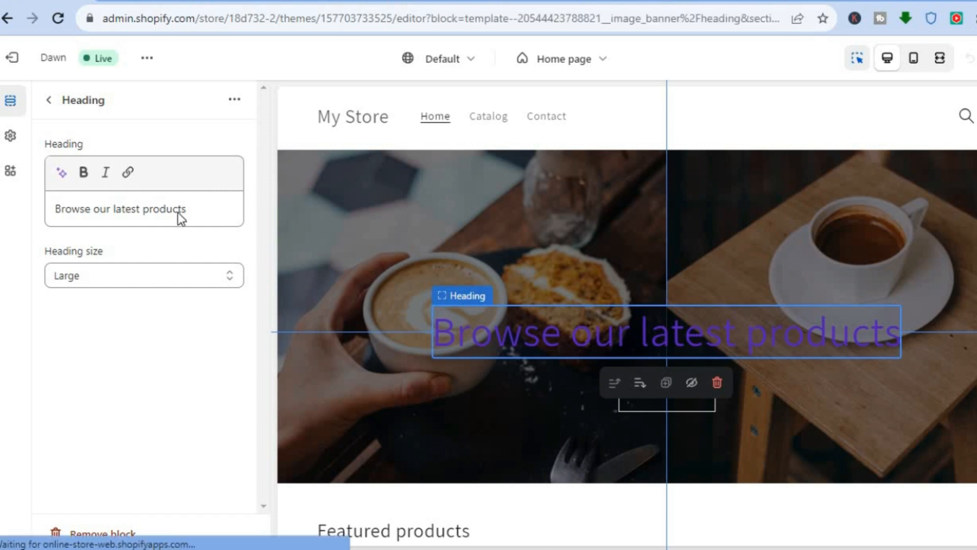
# Select the heading text and start a link, showing the available destinations.
pyautogui.tripleClick(120, 209)
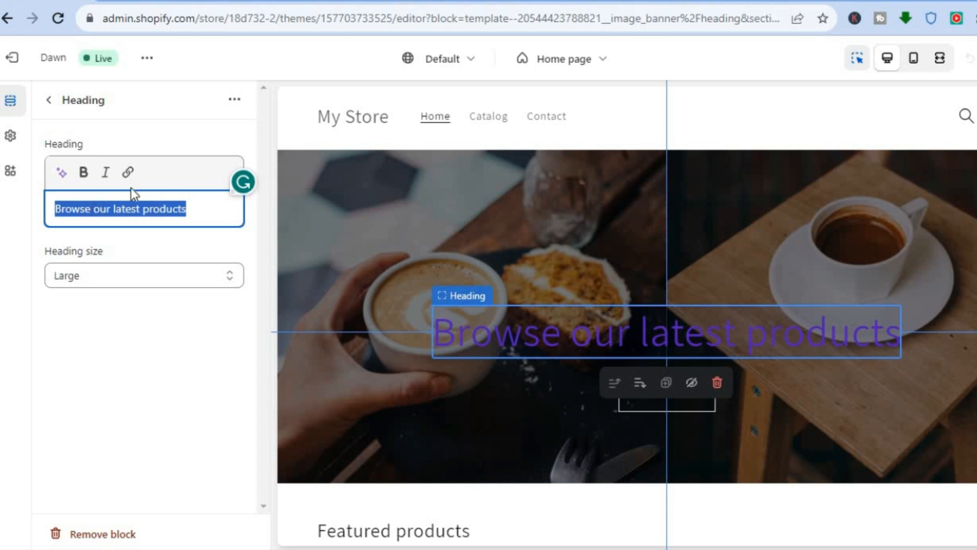
pyautogui.moveTo(127, 173)
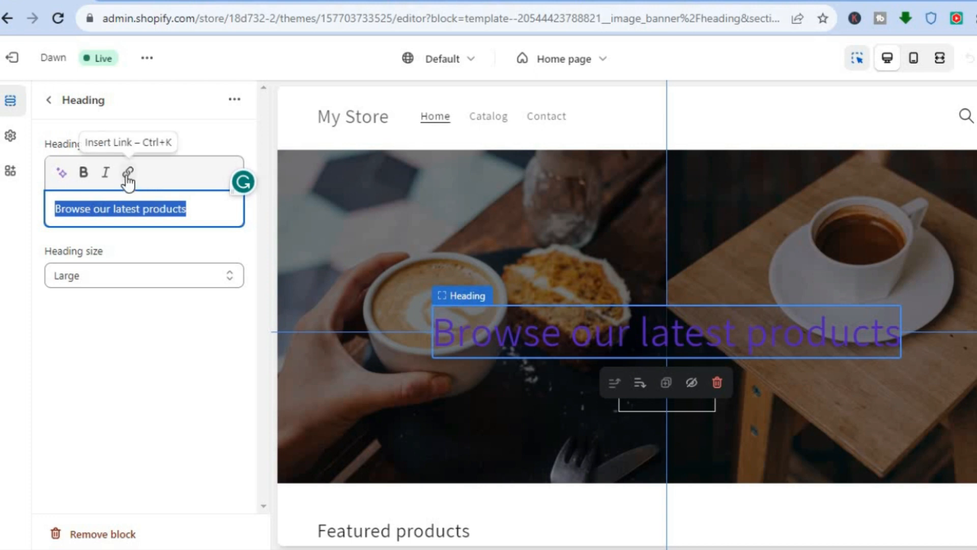
pyautogui.click(128, 172)
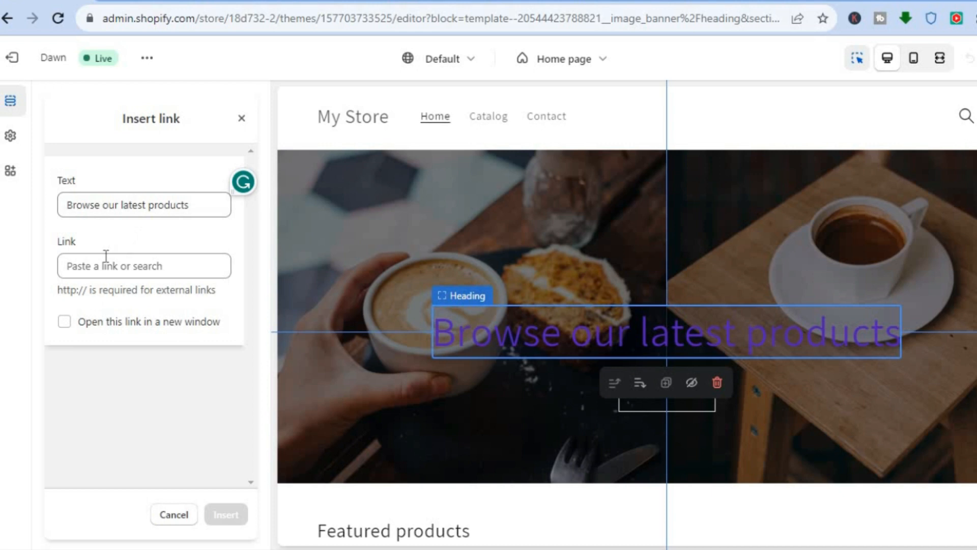
pyautogui.click(144, 264)
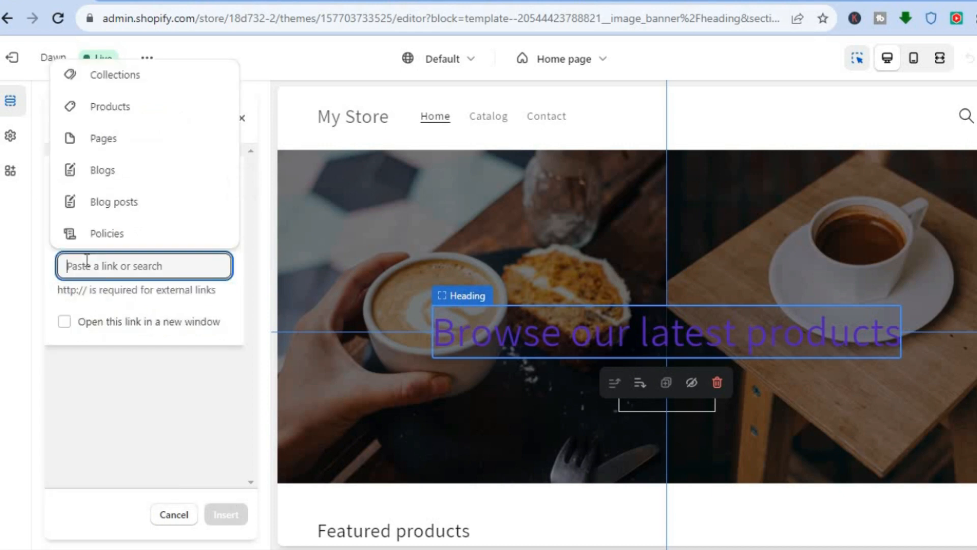
pyautogui.click(144, 266)
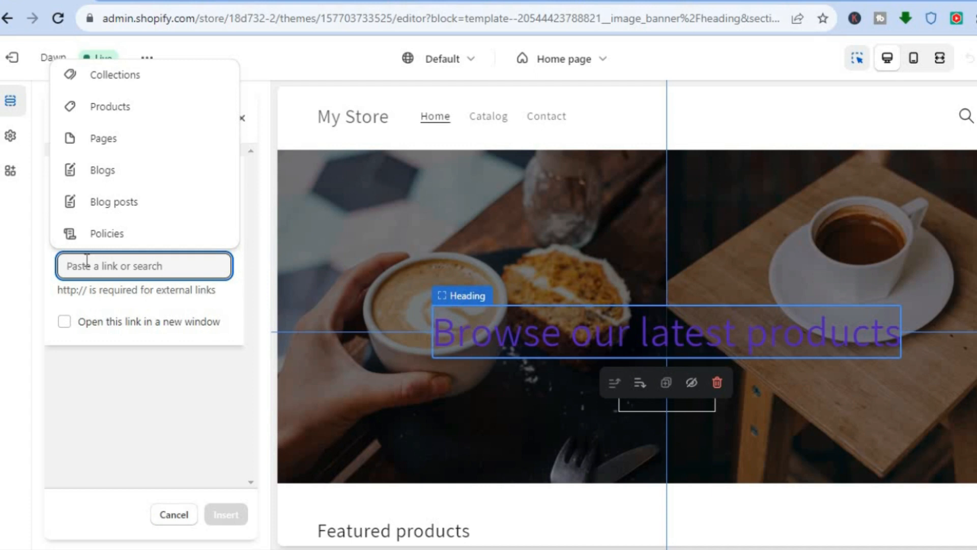
pyautogui.moveTo(131, 181)
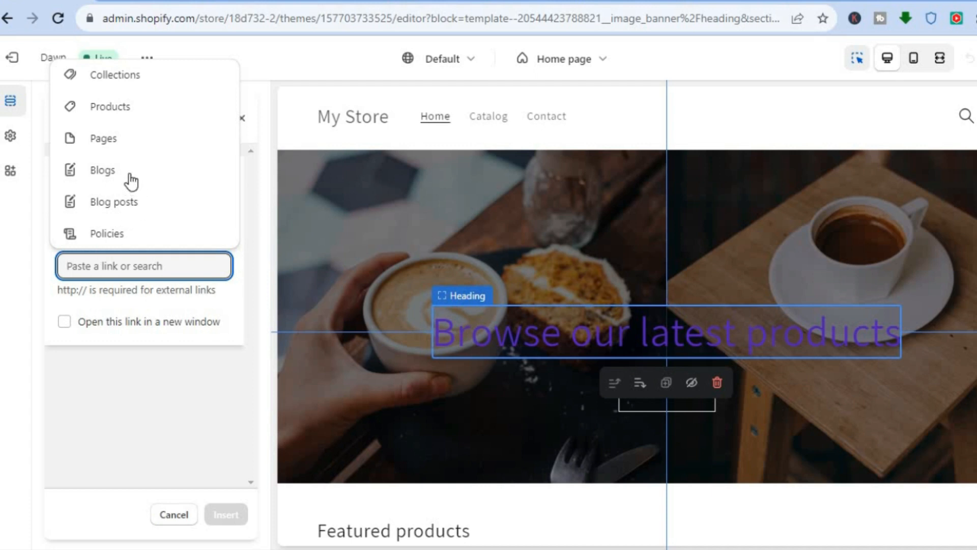
pyautogui.moveTo(125, 135)
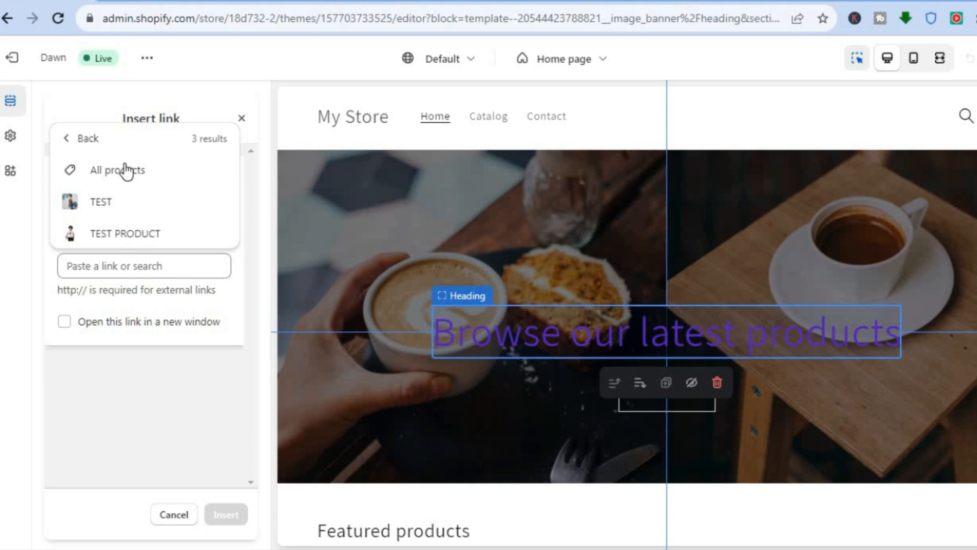
# Set the link target to All products, opening in a new window.
pyautogui.click(117, 169)
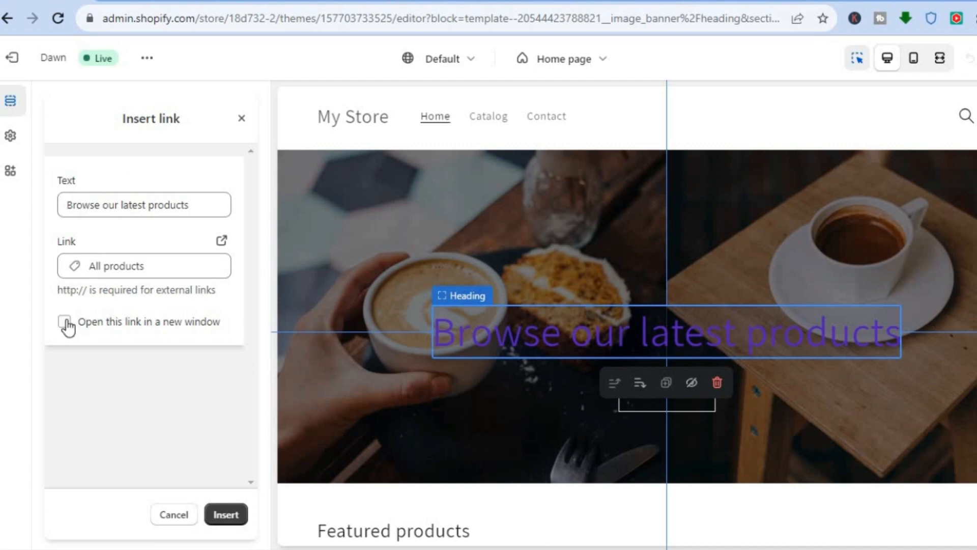
pyautogui.click(64, 323)
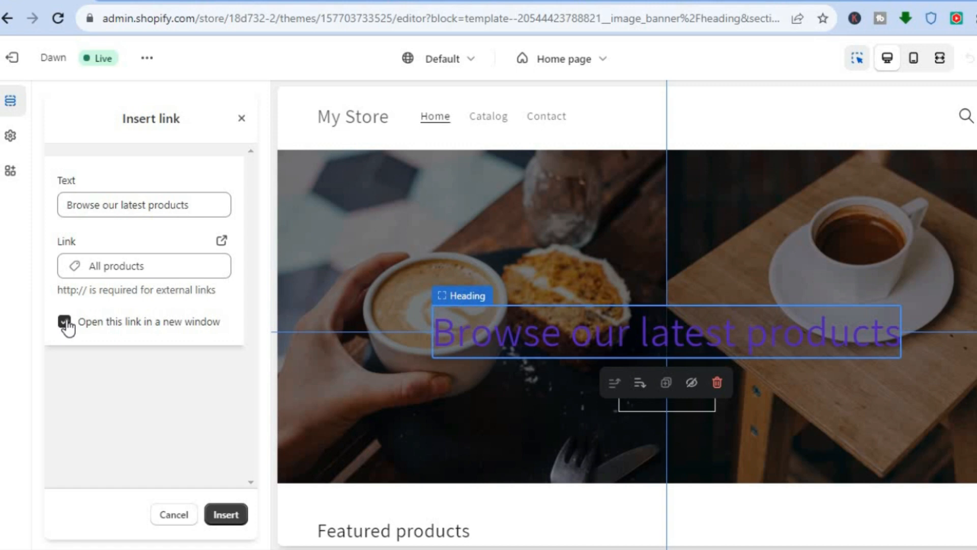
pyautogui.click(64, 324)
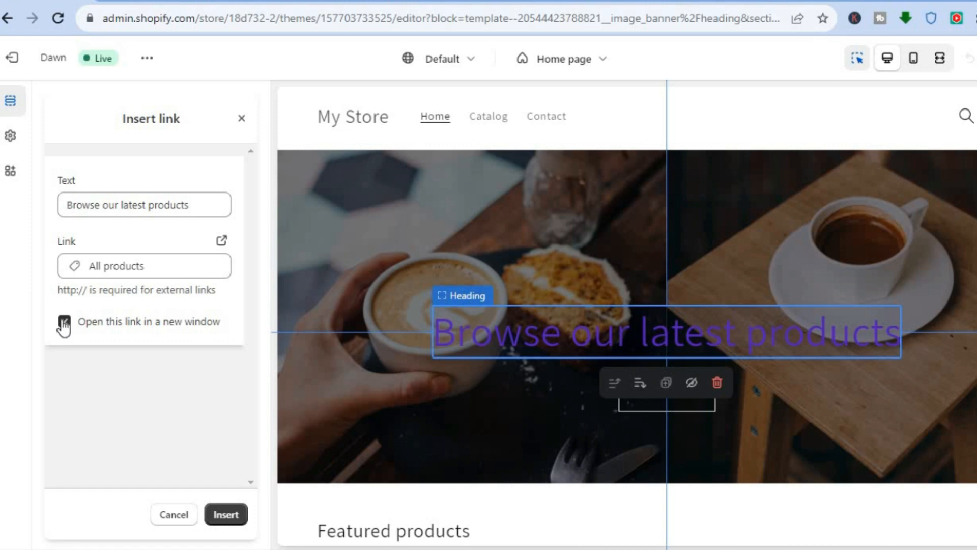
pyautogui.click(65, 321)
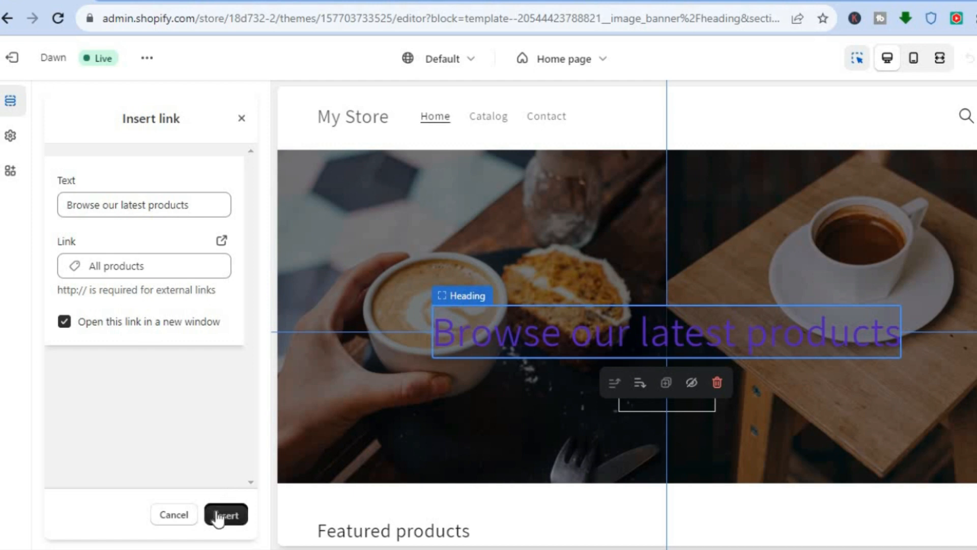
# Insert the All products link into the banner heading.
pyautogui.click(226, 514)
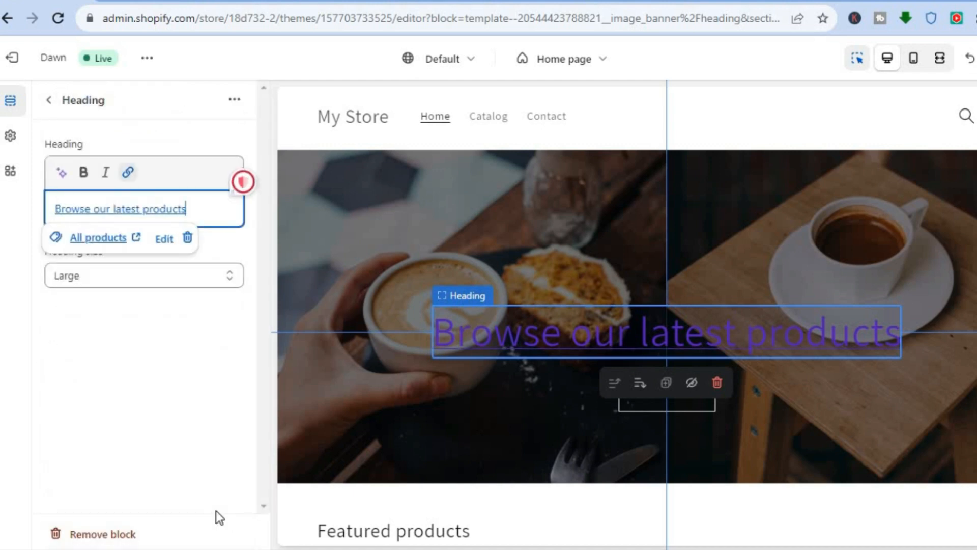
pyautogui.moveTo(178, 350)
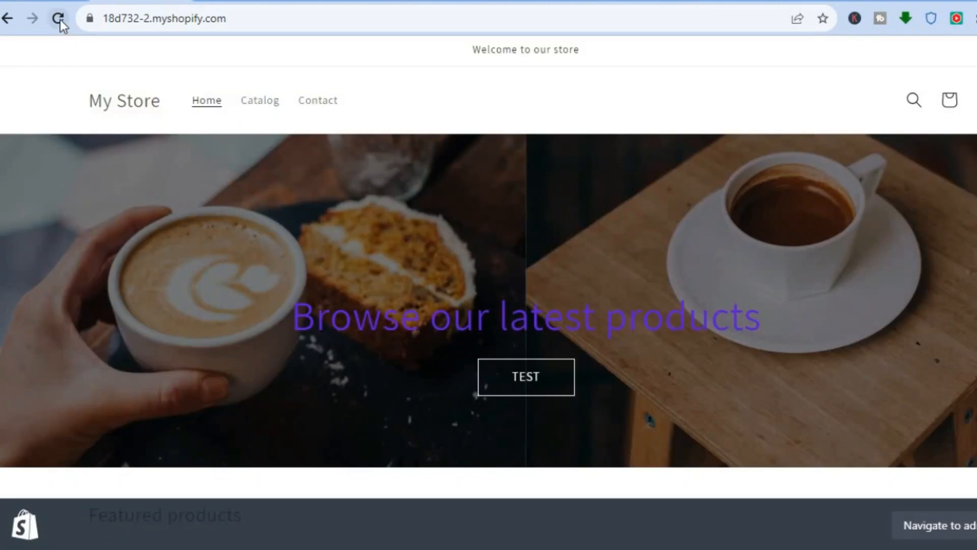
# Reload the storefront and follow the 'Browse our latest products' link to All products.
pyautogui.click(59, 18)
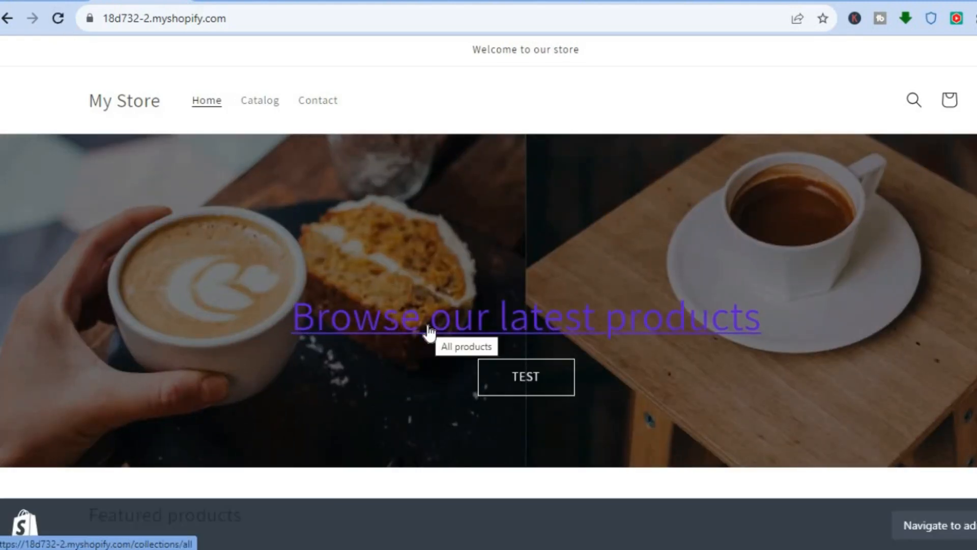
pyautogui.click(527, 317)
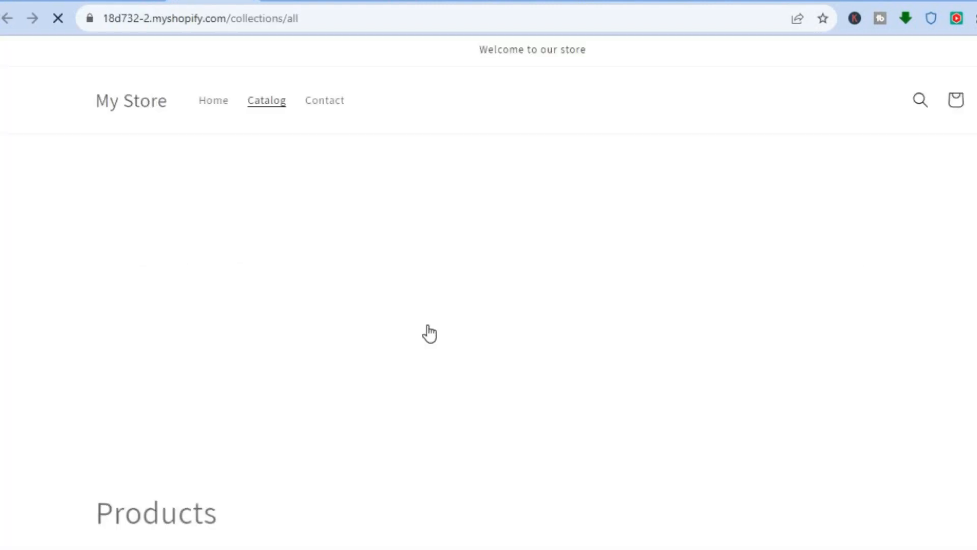